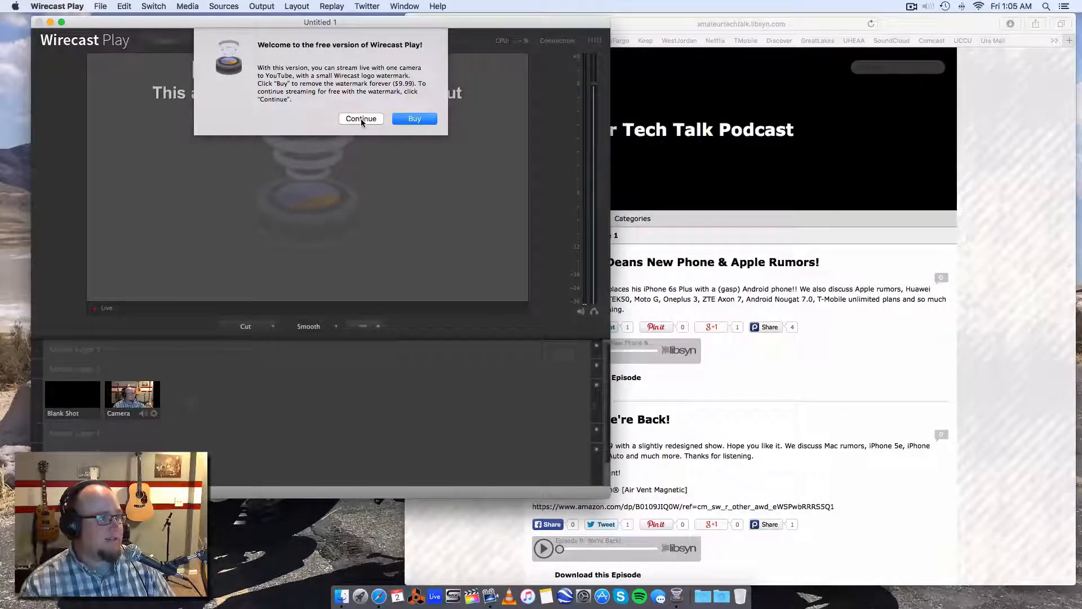
Skip the free-version and tutorial notices, then put Blank Shot and then Camera live.
left_click(361, 118)
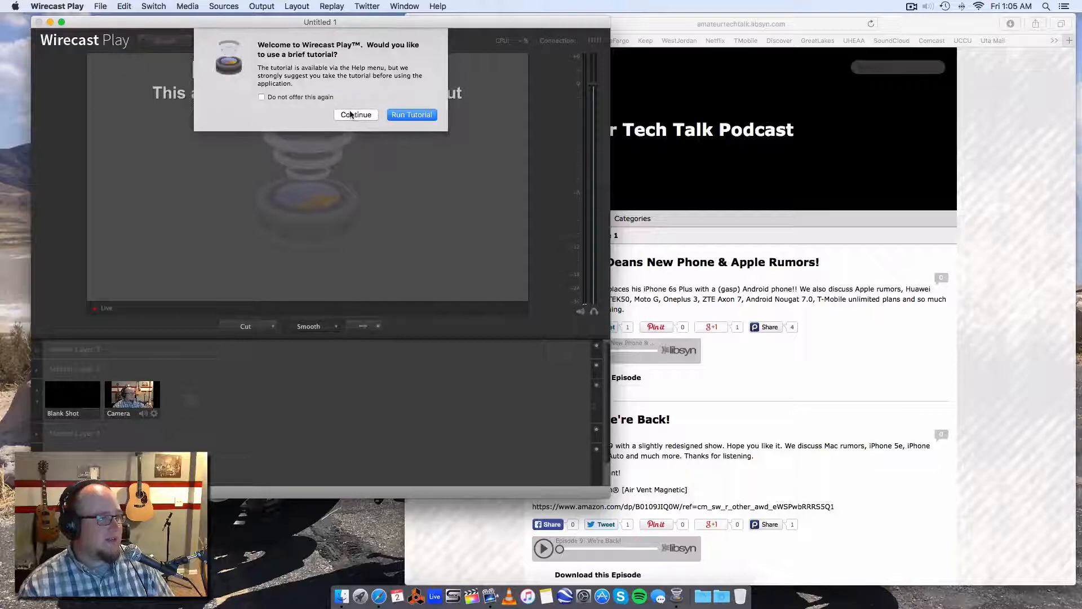
left_click(356, 114)
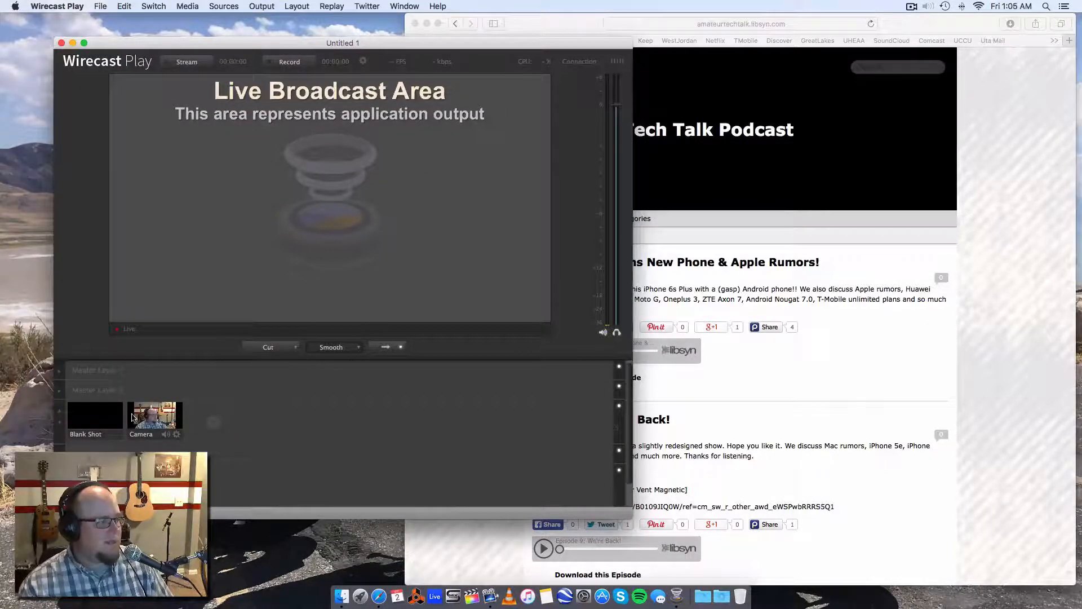
left_click(95, 417)
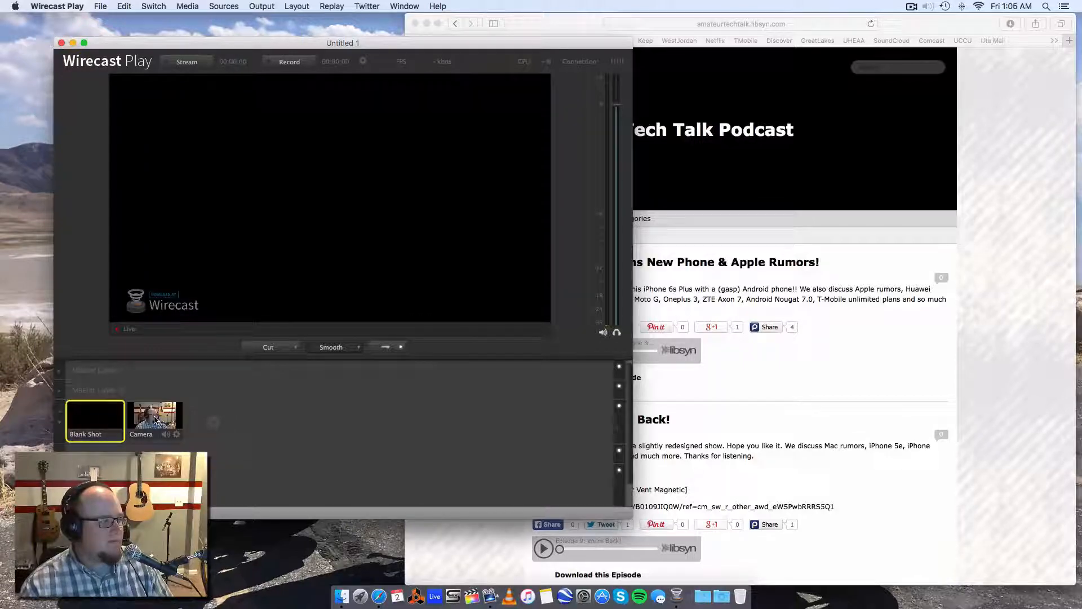
left_click(155, 419)
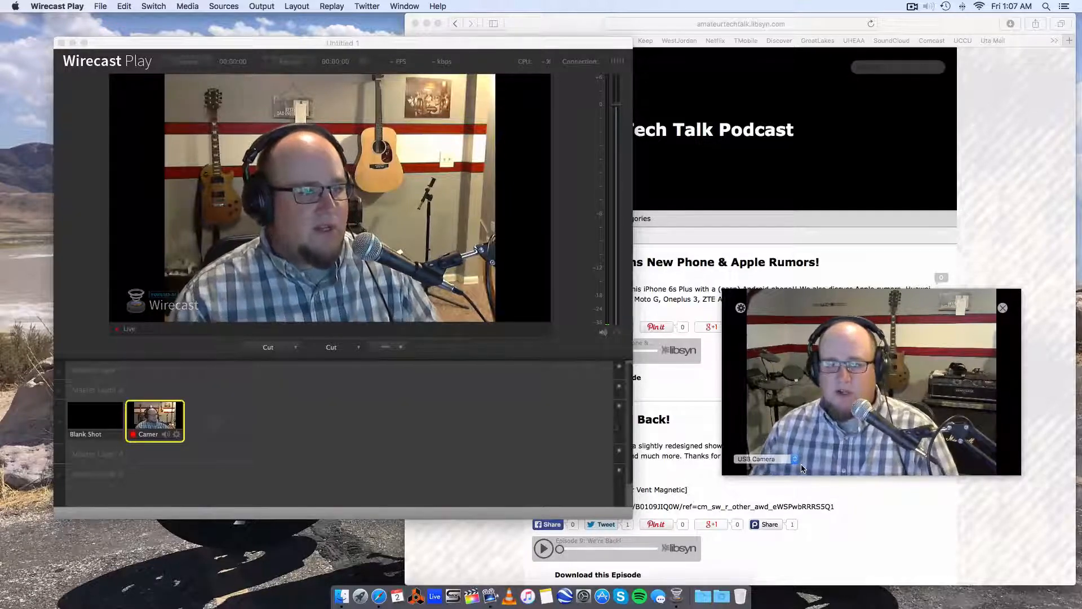
Switch DwayneCam's camera to Logitech Camera, then back to USB Camera.
left_click(760, 458)
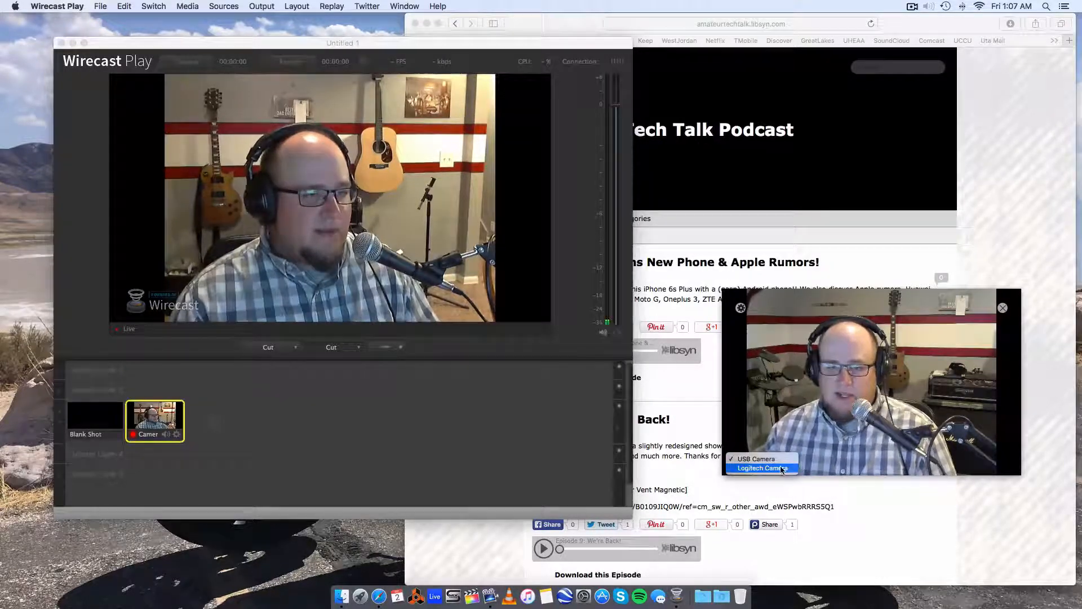
left_click(761, 468)
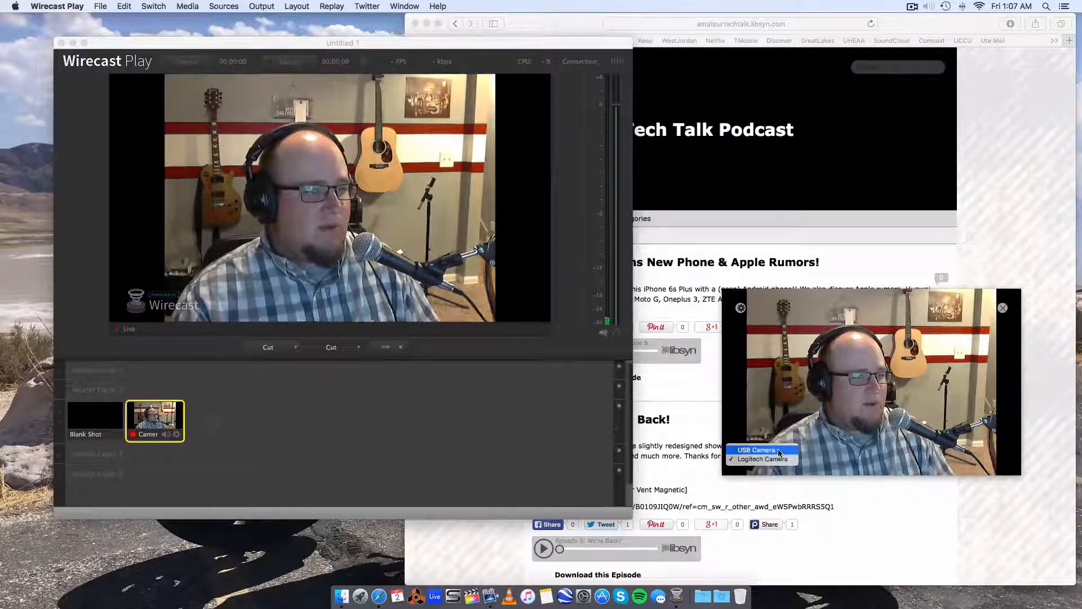
left_click(756, 450)
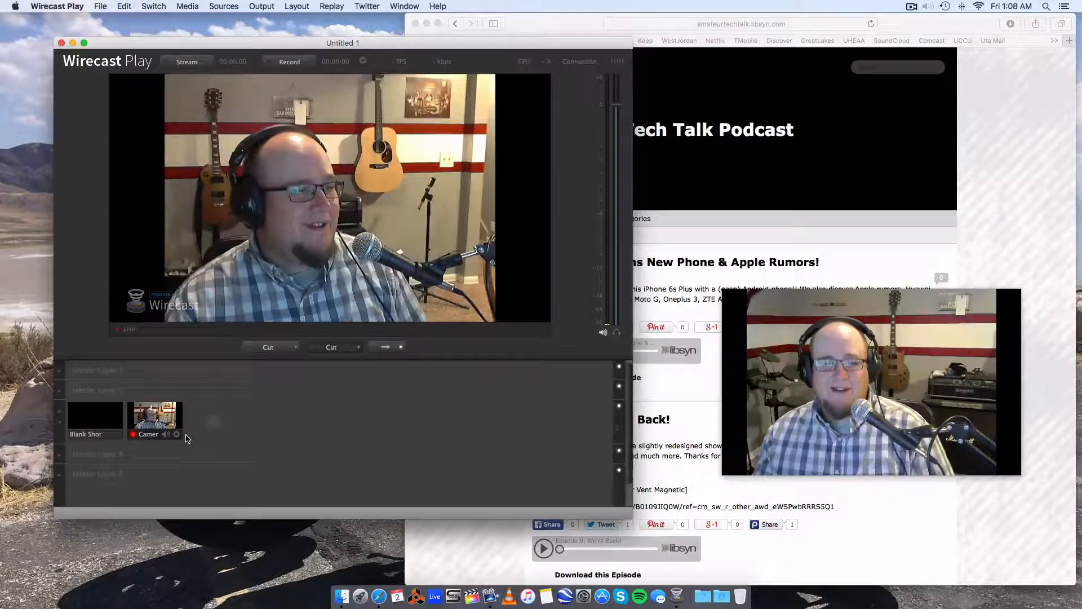
Create a new Local Desktop Presenter source with Capture Type set to Window.
left_click(204, 433)
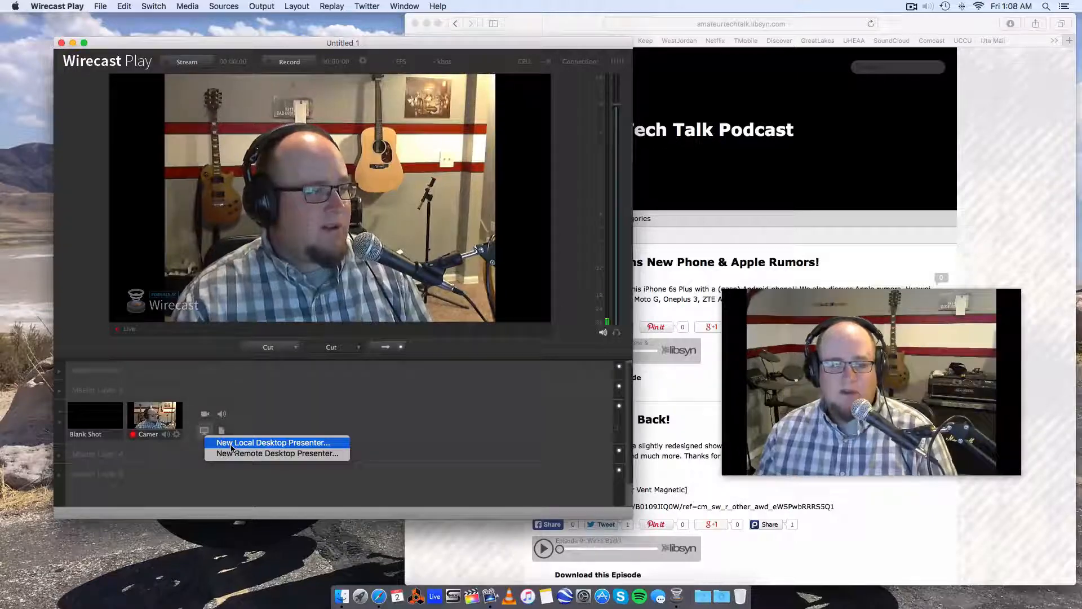
left_click(271, 443)
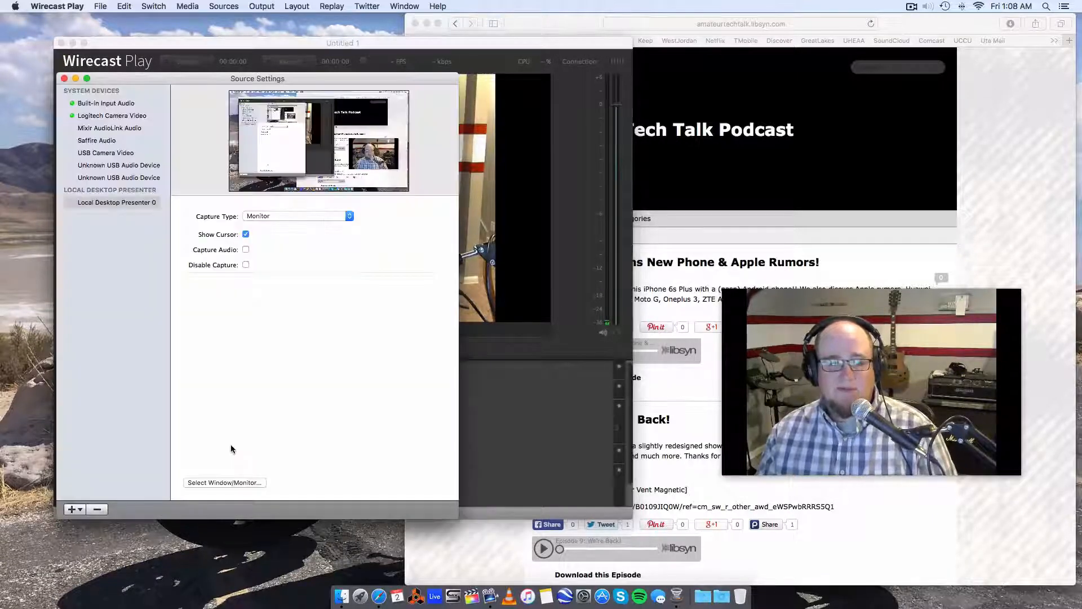
mouse_move(300, 182)
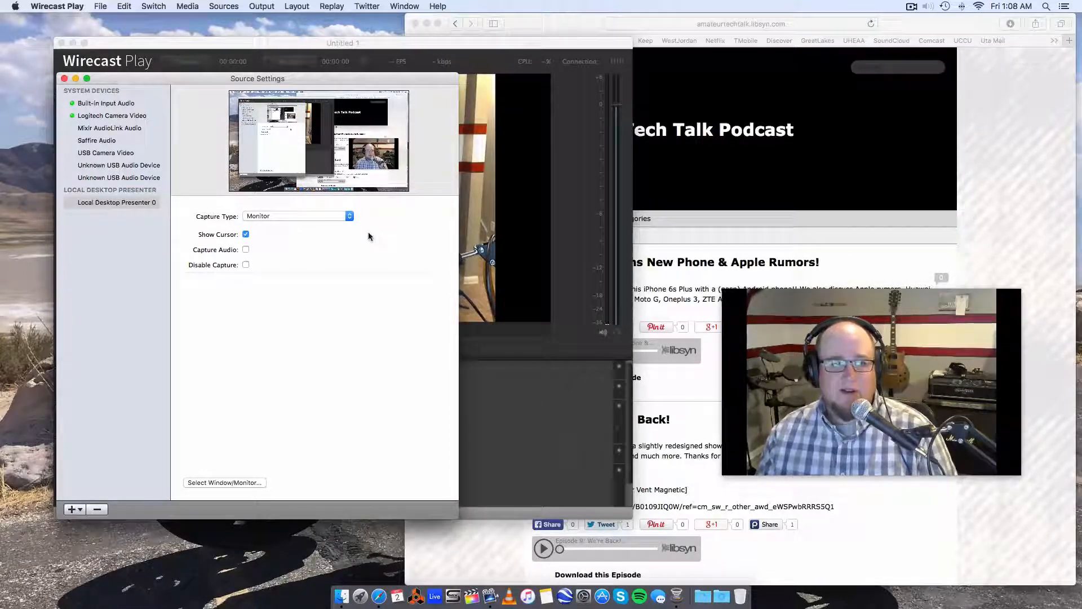
left_click(297, 216)
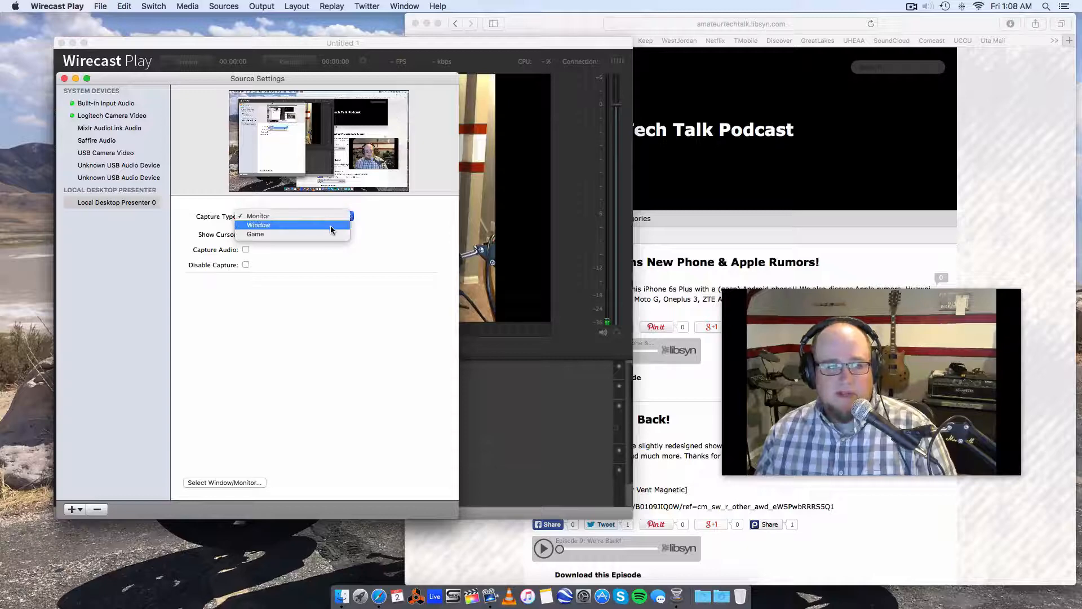
left_click(258, 224)
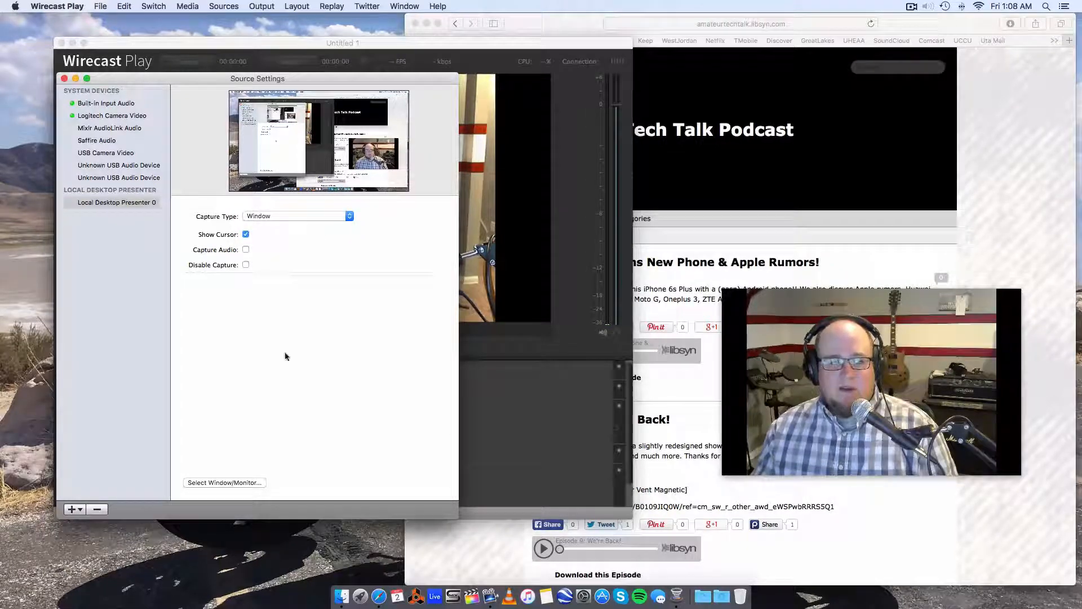
Choose the DwayneCam window as the capture target and close the source settings.
left_click(225, 482)
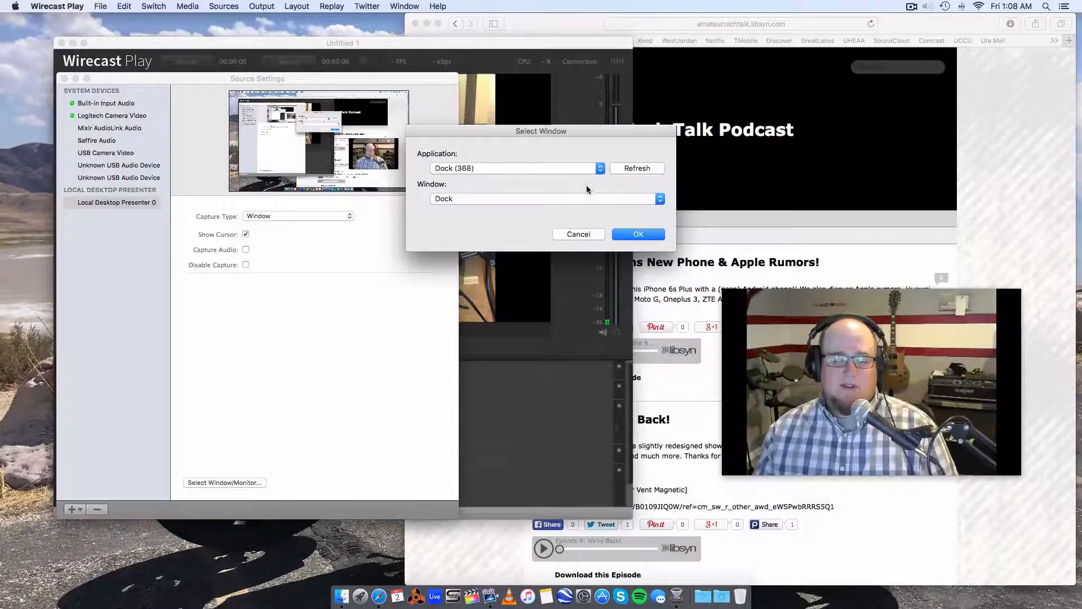
left_click(514, 168)
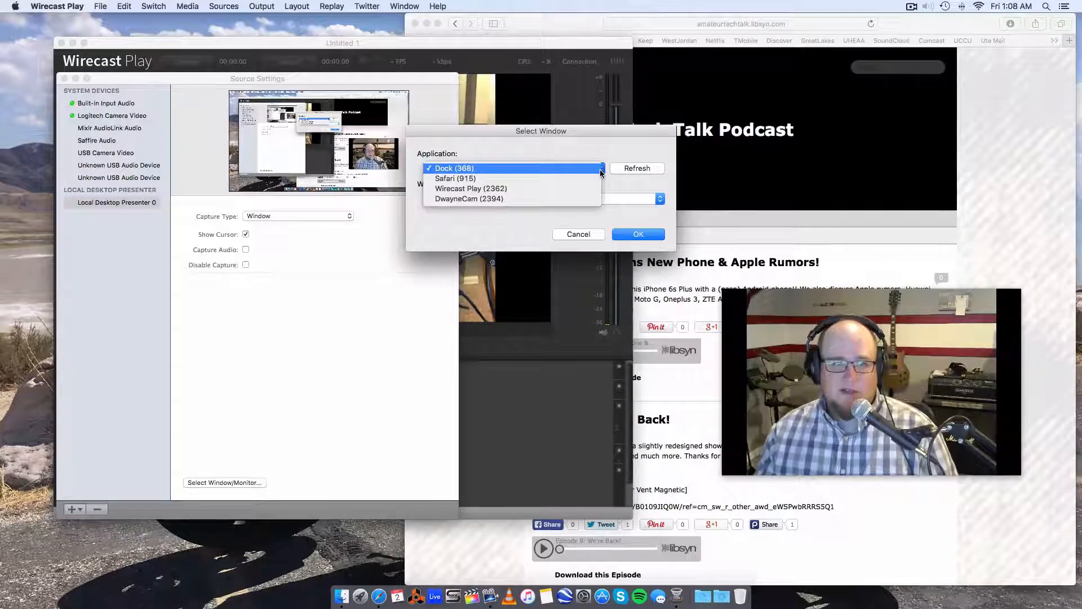
left_click(470, 199)
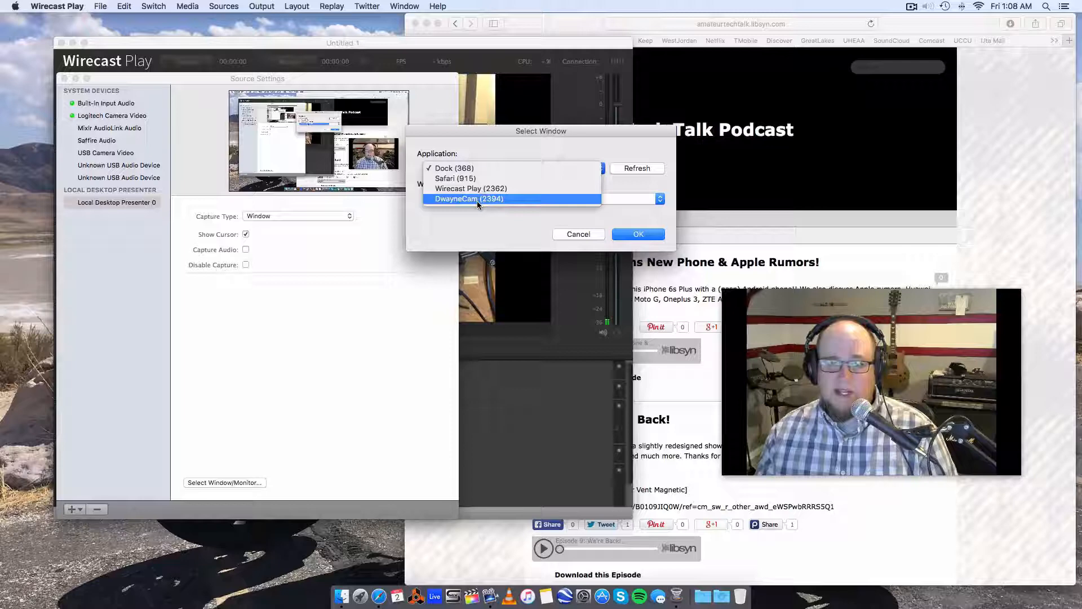
left_click(468, 199)
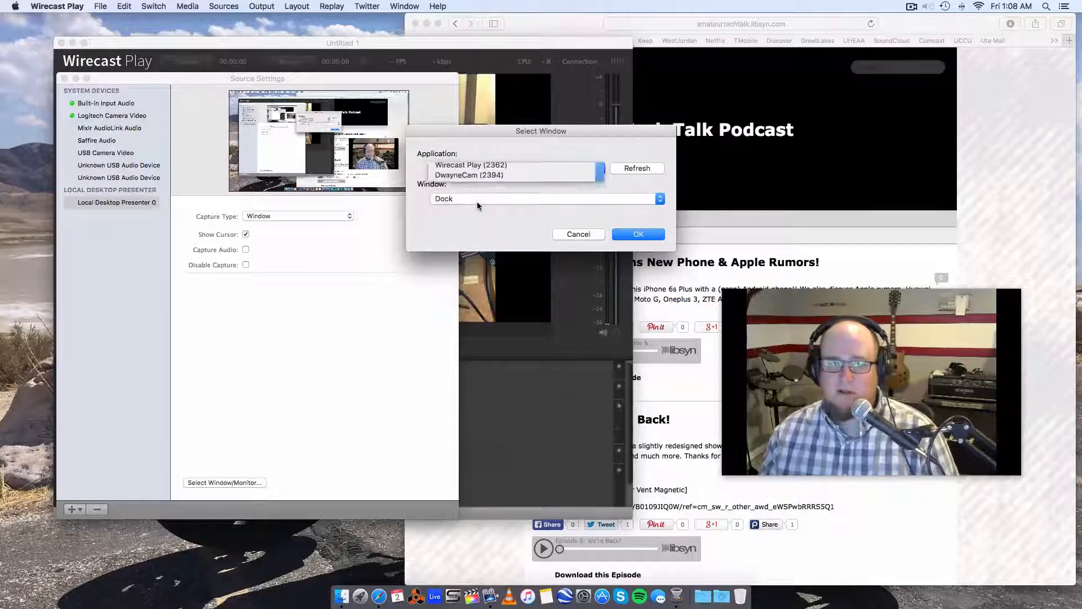
left_click(468, 175)
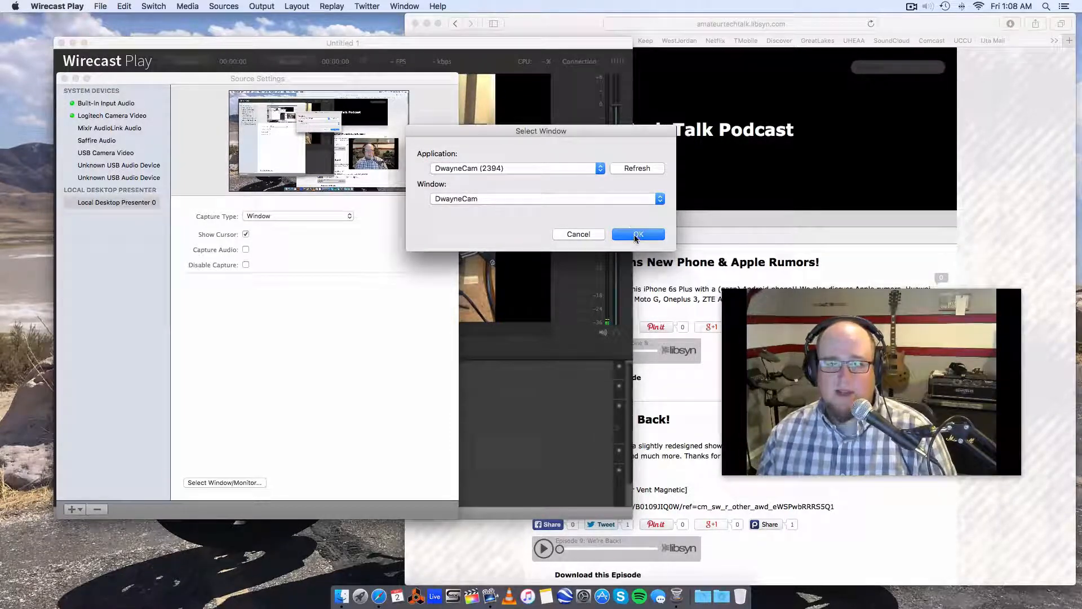
left_click(636, 234)
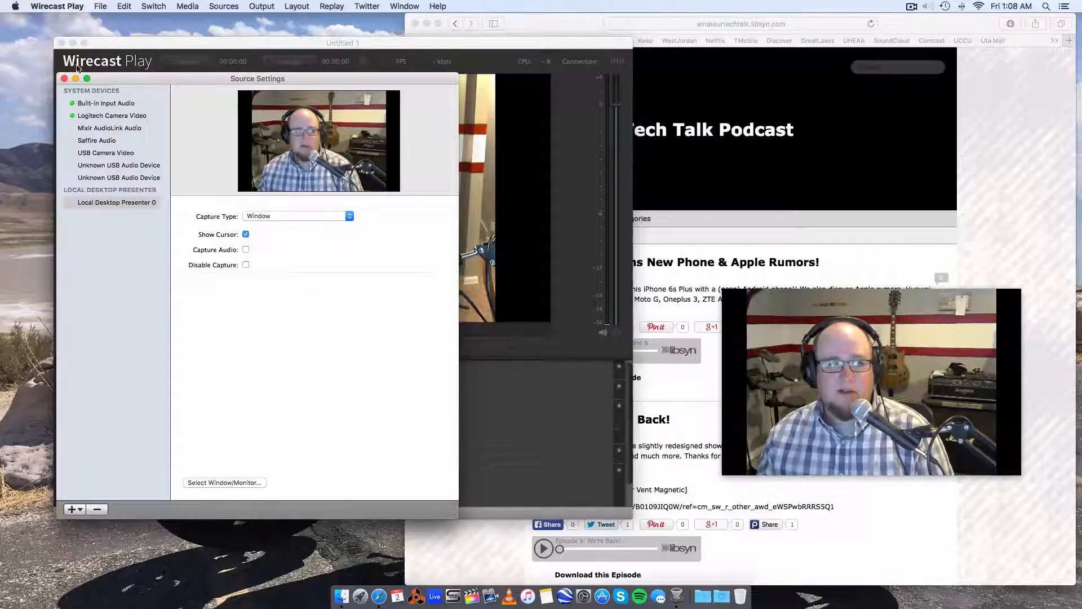
left_click(64, 77)
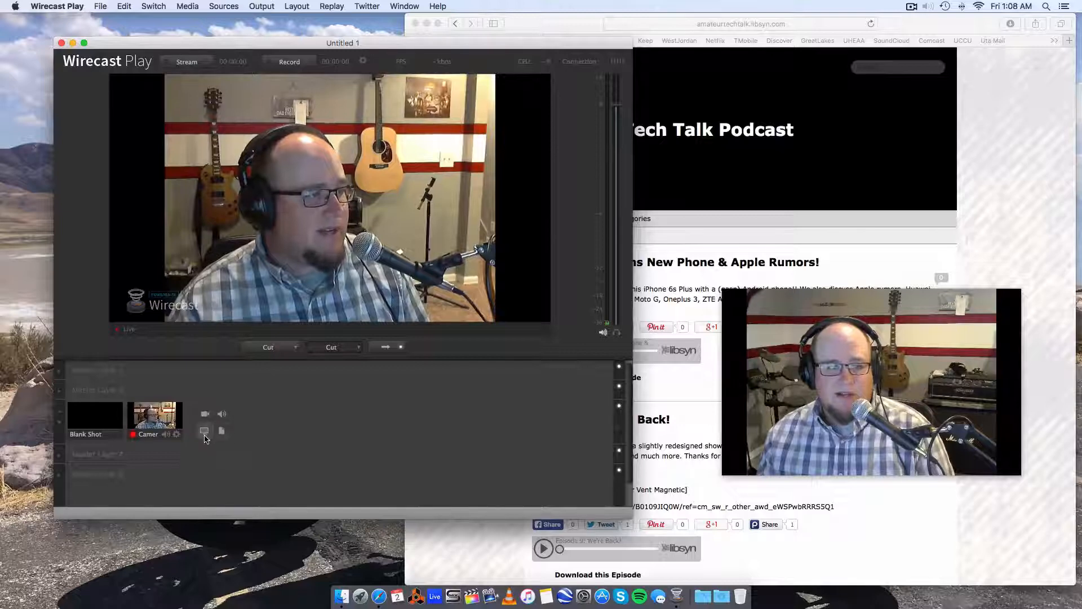
Add a Local Desktop Presenter 0 shot beside Camera and take it live.
left_click(204, 431)
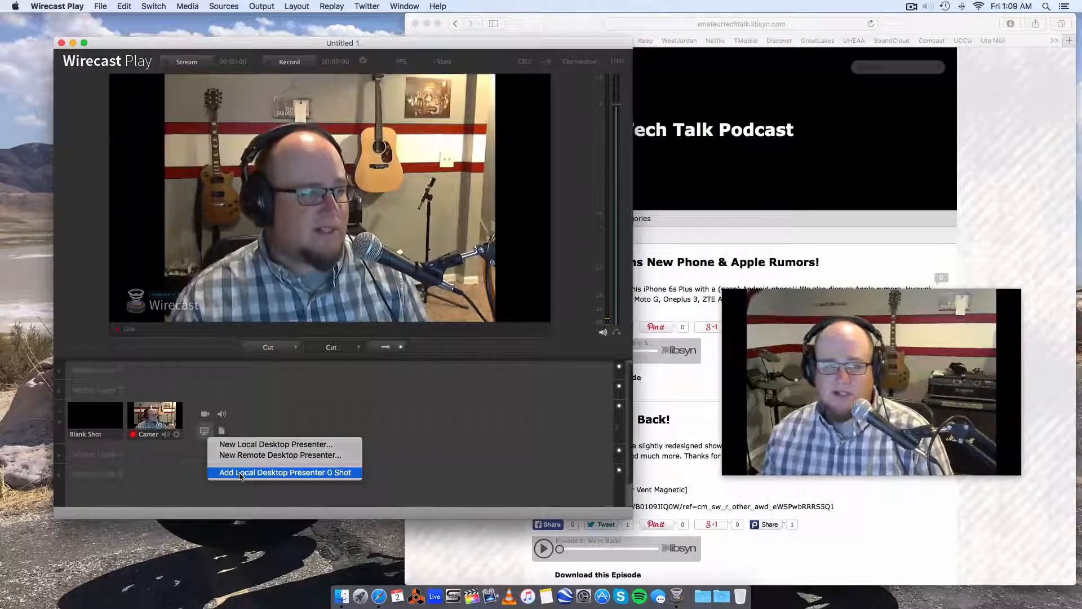
left_click(283, 473)
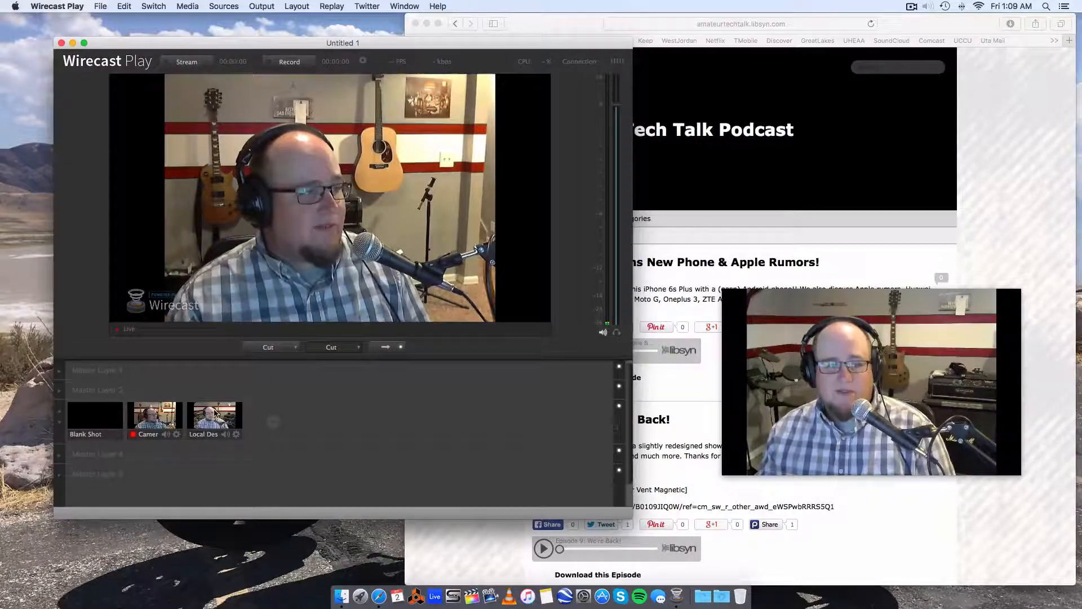
left_click(214, 419)
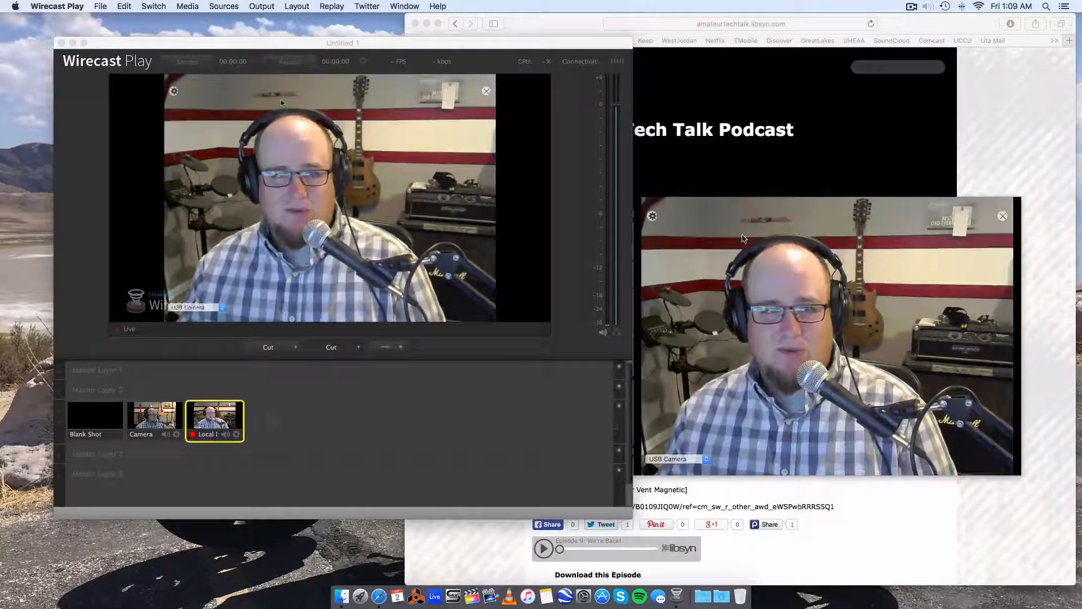
left_click(154, 421)
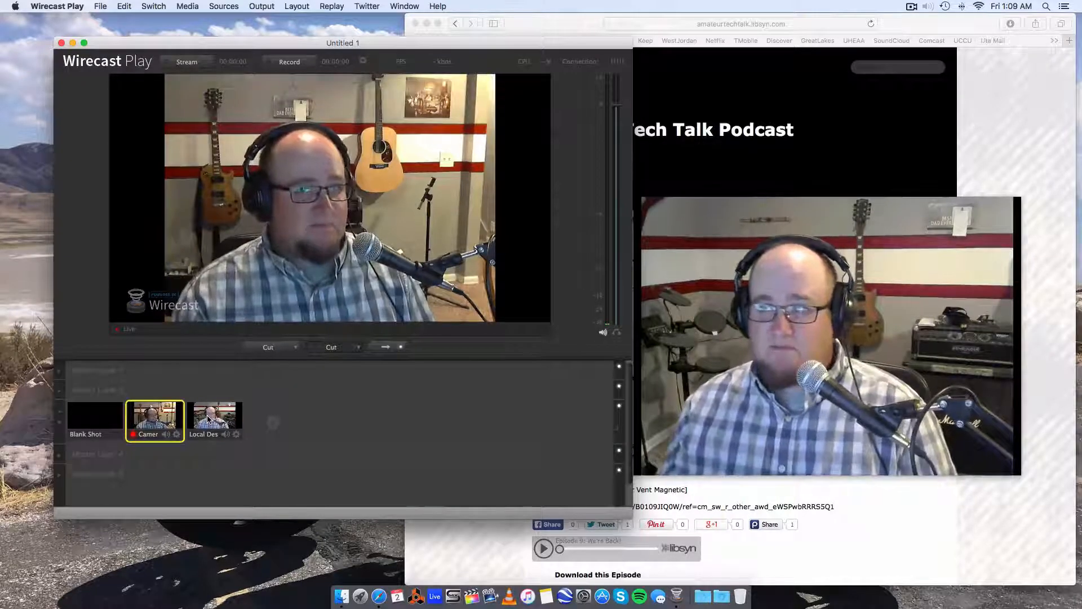
left_click(214, 420)
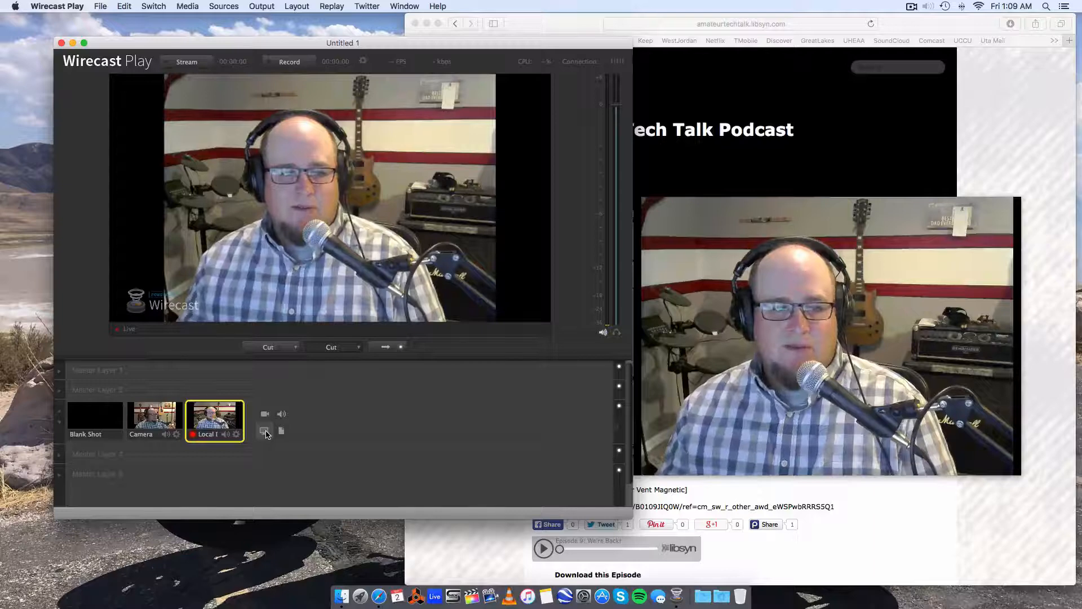
Create a second Local Desktop Presenter capturing Safari's Amateur Tech Talk Podcast window.
left_click(265, 431)
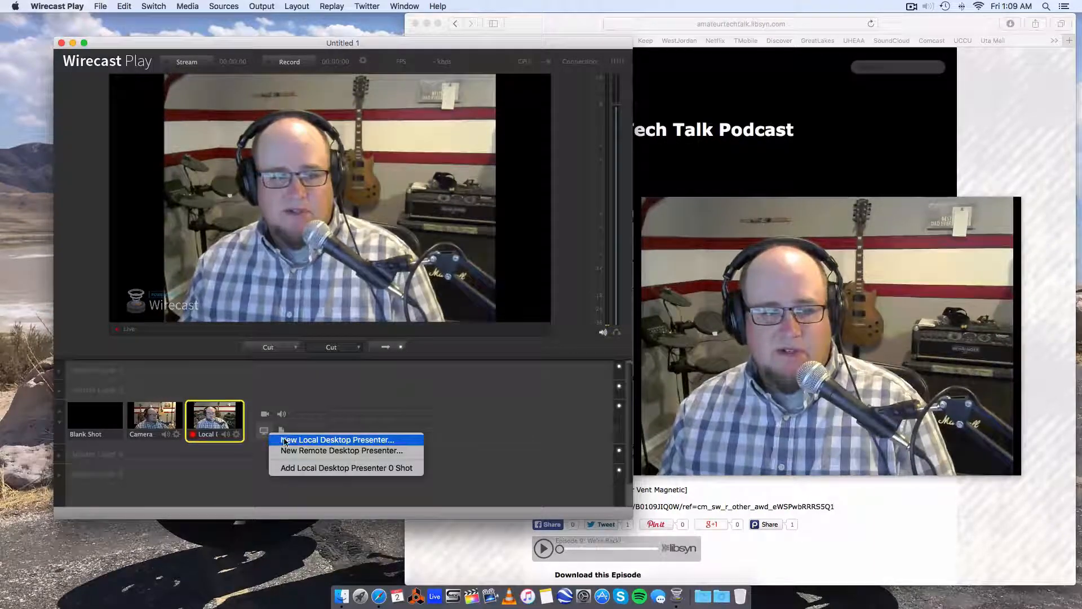
left_click(337, 439)
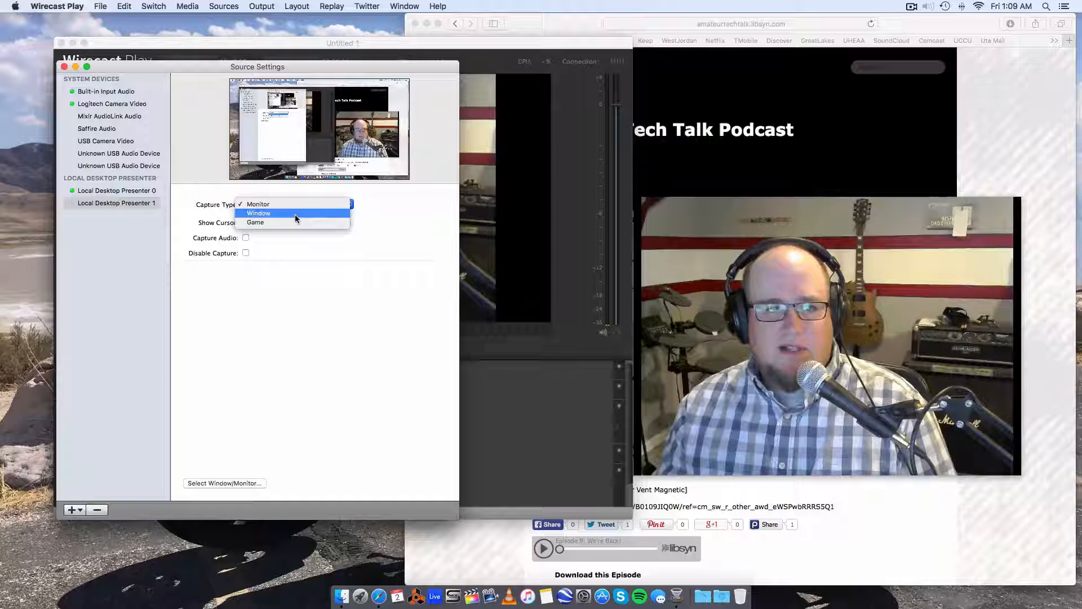
left_click(259, 212)
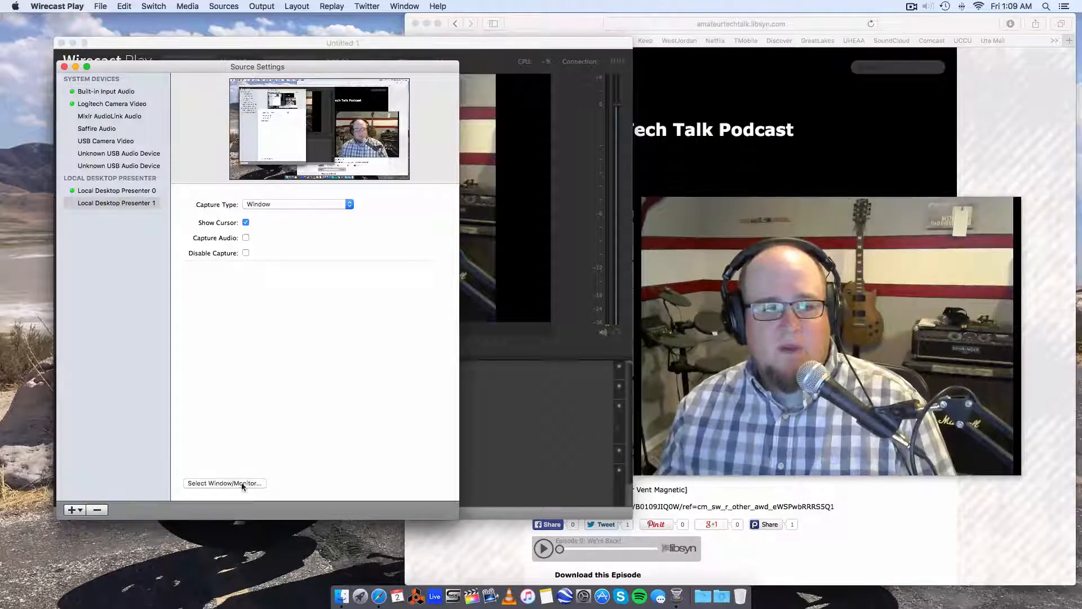
left_click(224, 482)
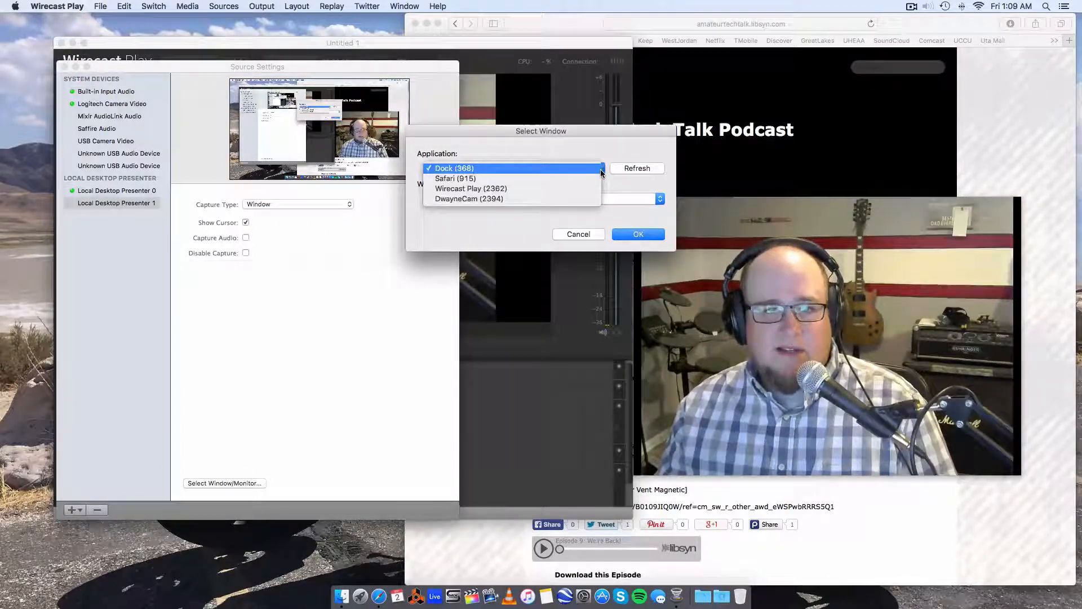
left_click(455, 178)
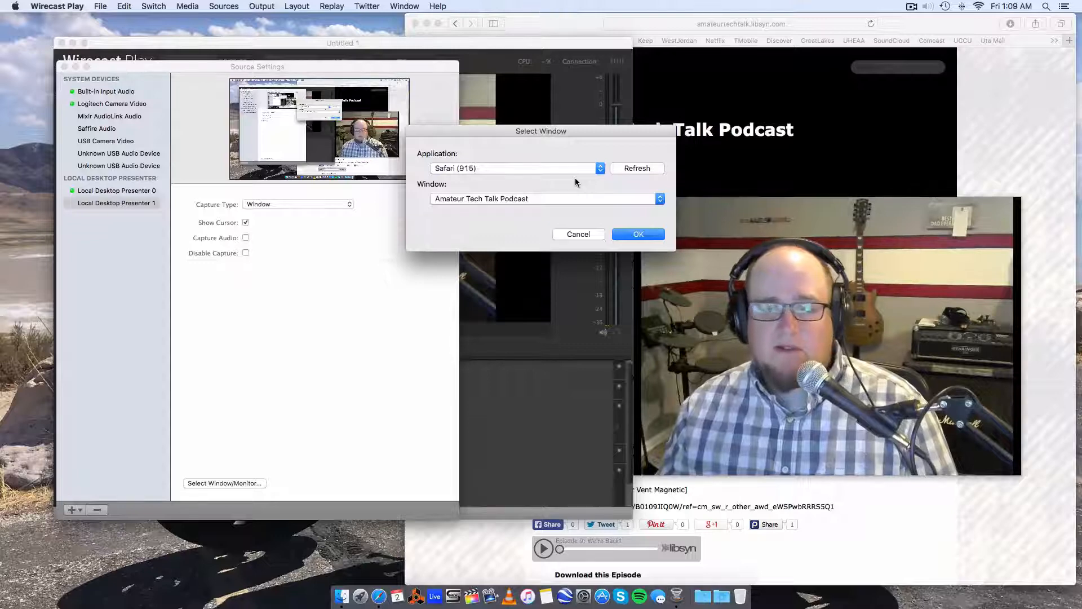
left_click(637, 234)
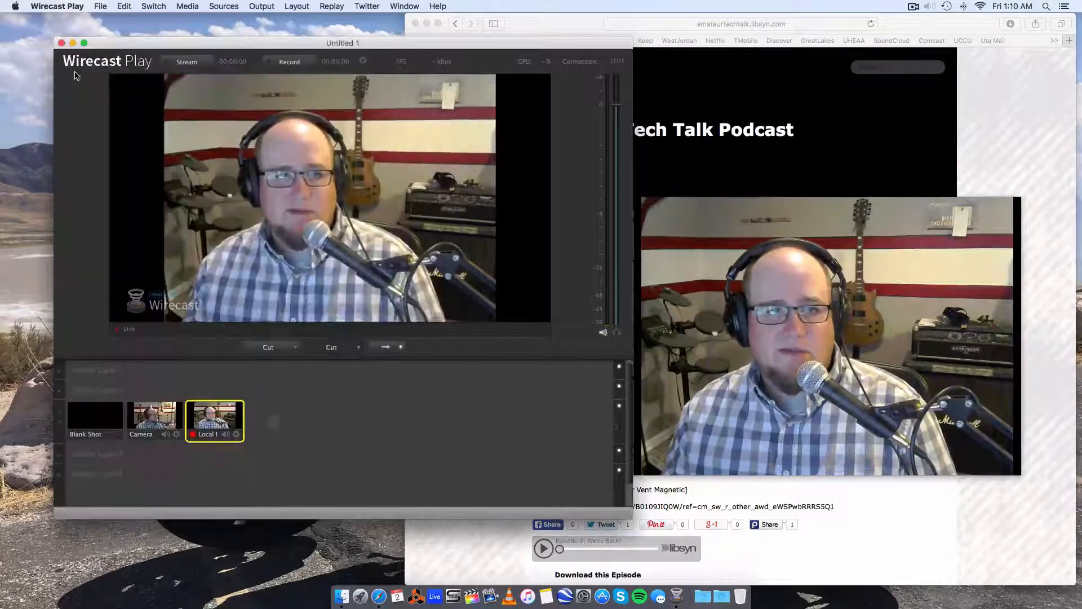
Add the Local Desktop Presenter 1 shot and leave the Safari podcast page live.
left_click(264, 430)
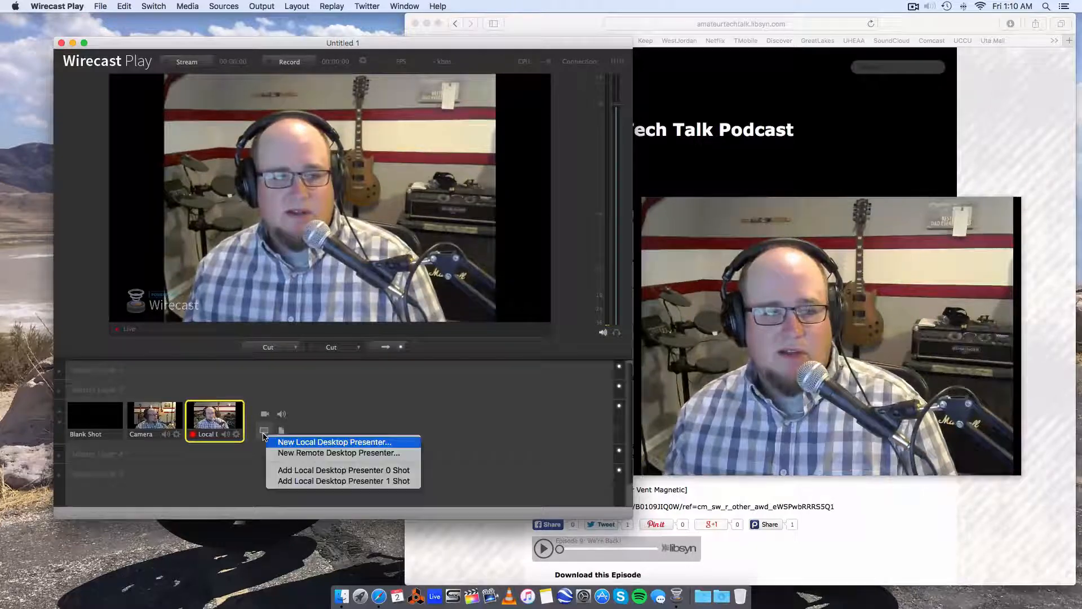
mouse_move(343, 470)
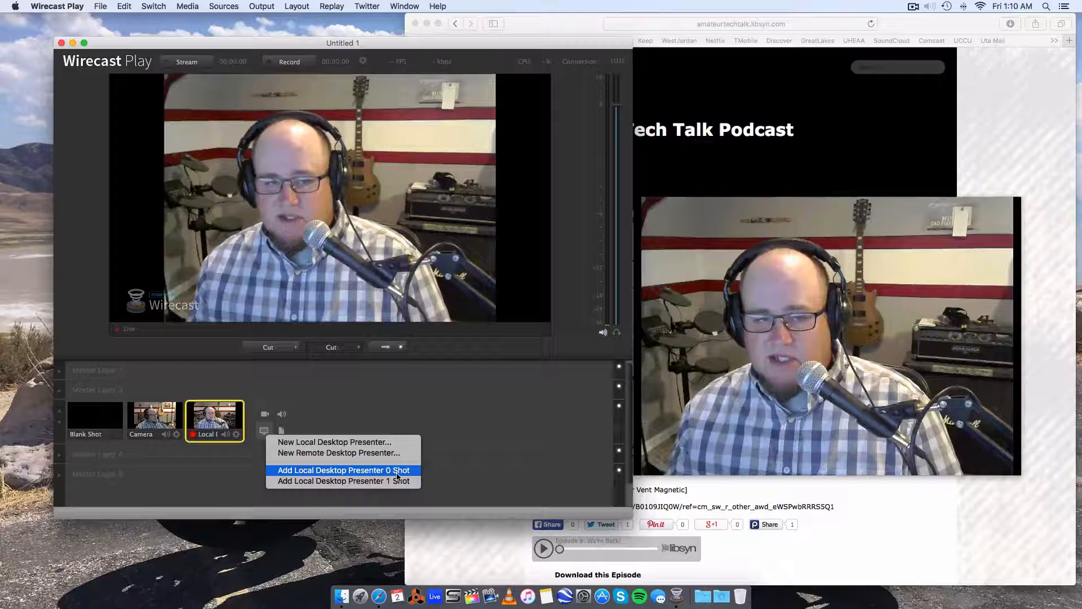
mouse_move(343, 480)
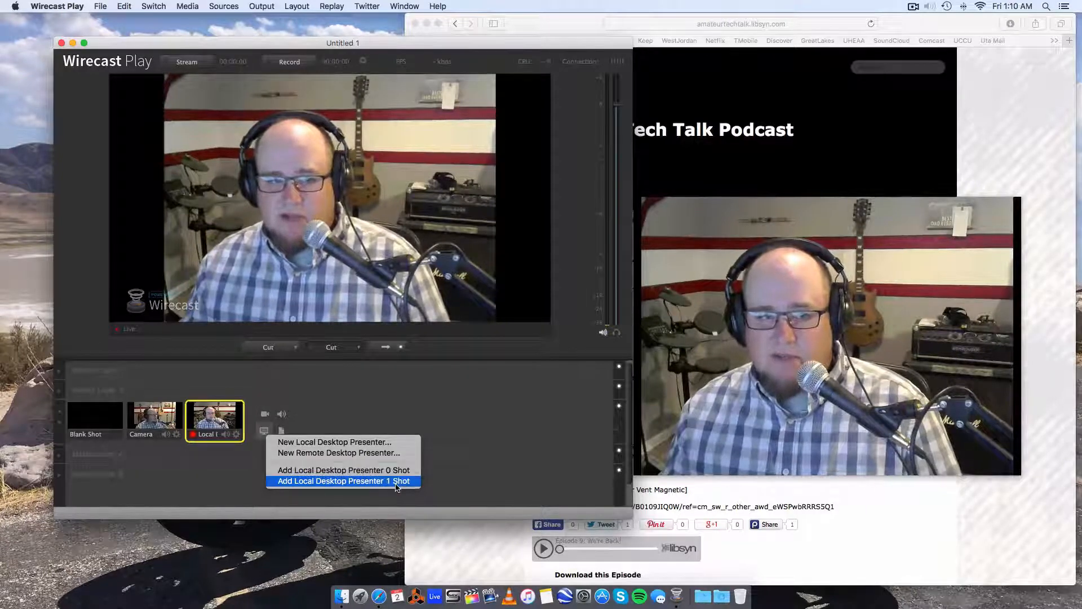
left_click(343, 481)
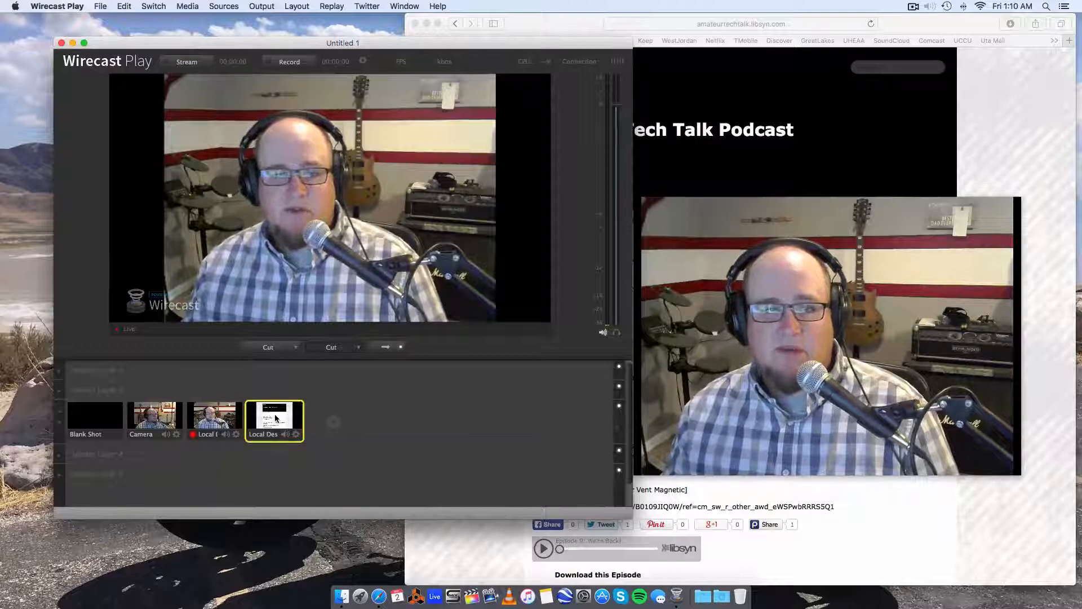
left_click(274, 419)
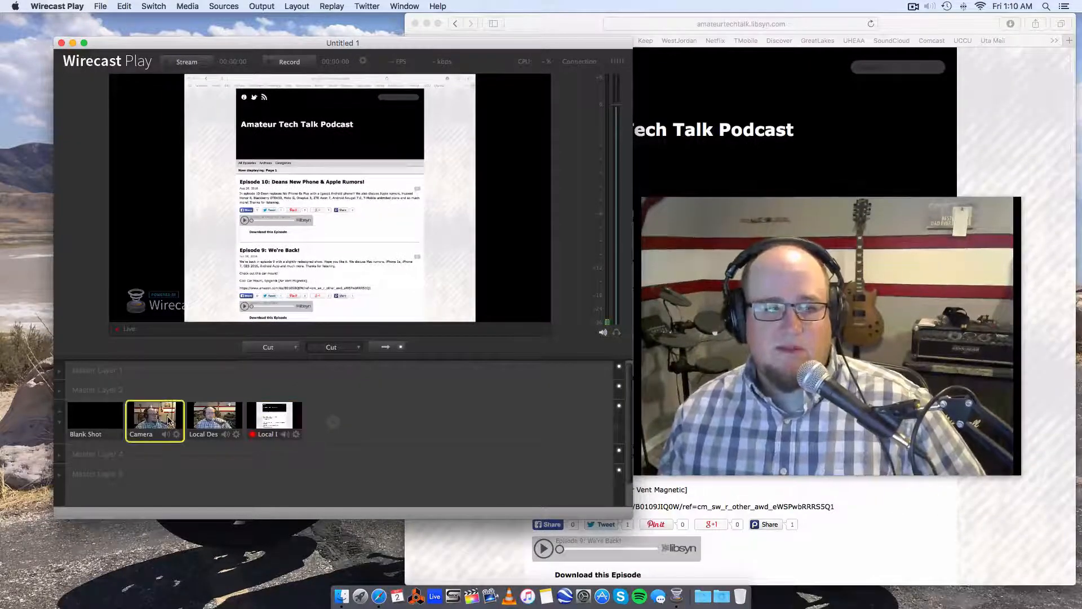
left_click(214, 419)
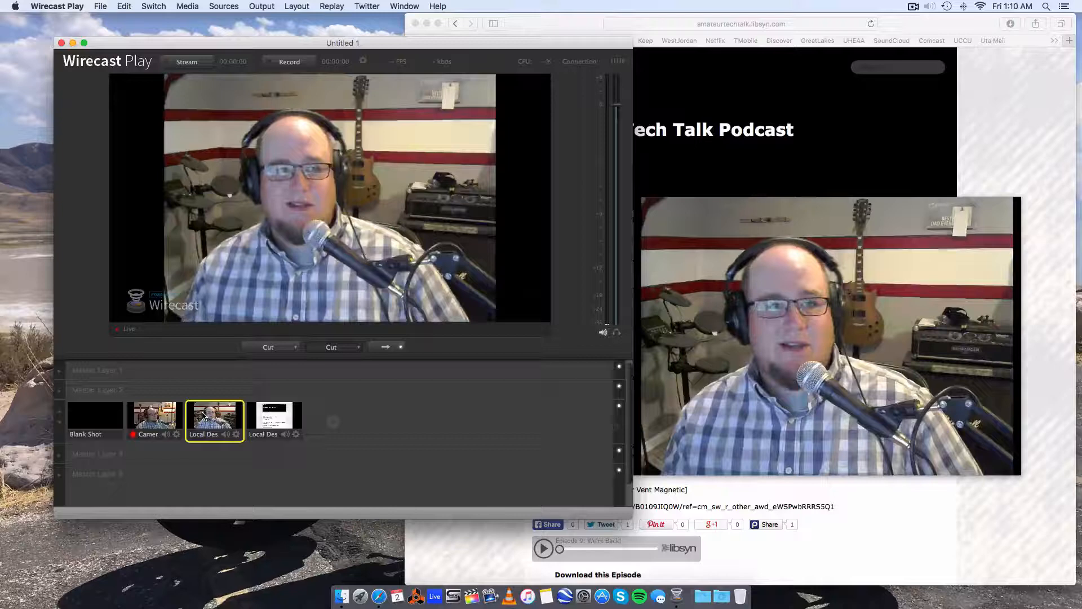
left_click(274, 418)
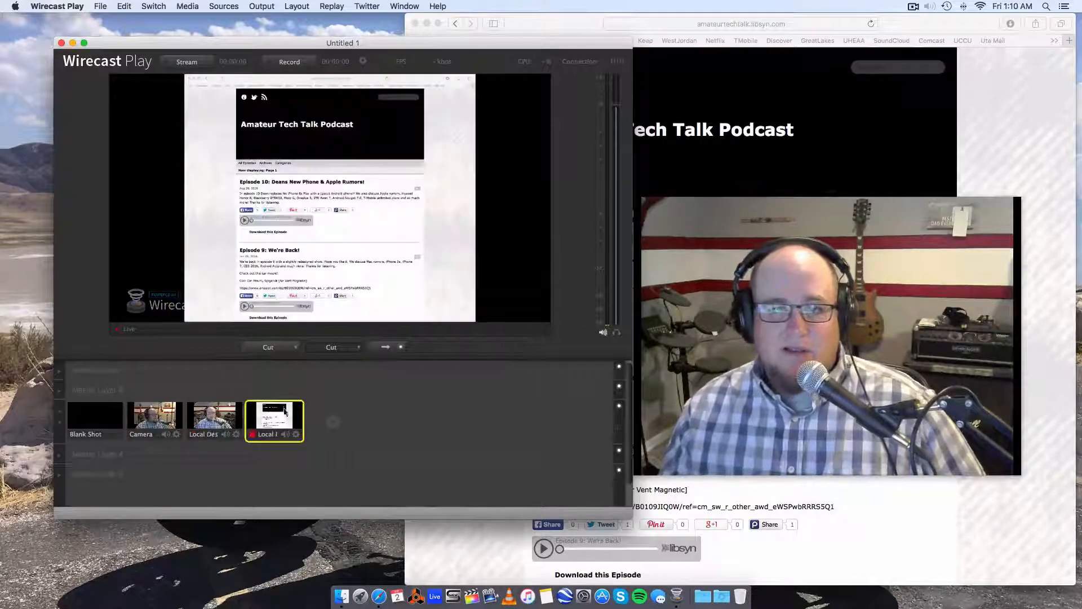